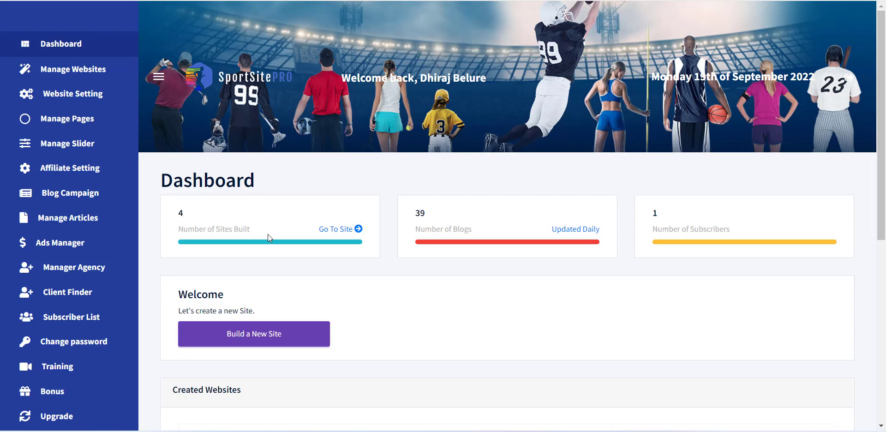
pyautogui.moveTo(434, 314)
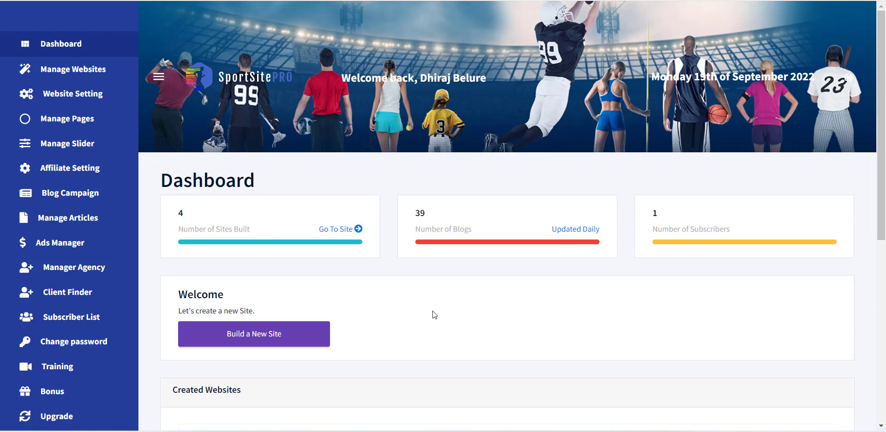
pyautogui.moveTo(430, 311)
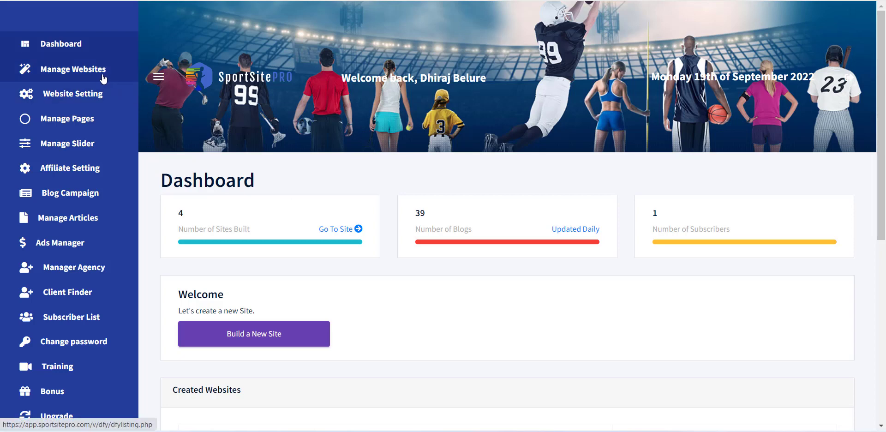
# Step: Open Manage Websites and locate allsports.sportsitepro.com to edit its management form
pyautogui.click(73, 69)
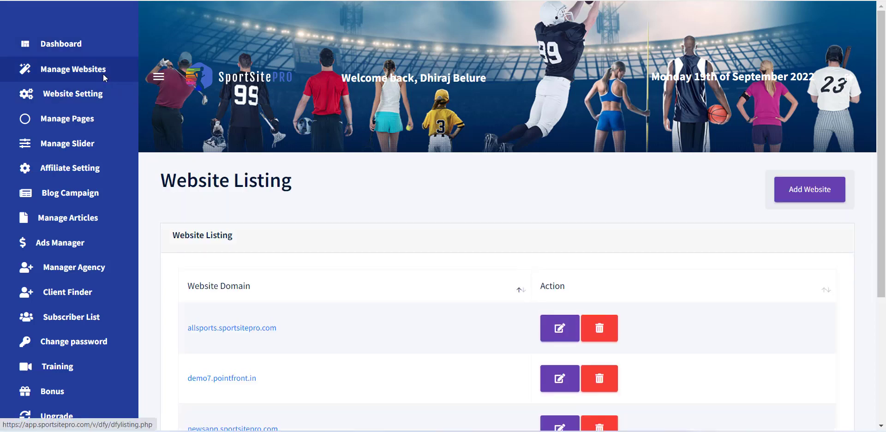
pyautogui.scroll(-3)
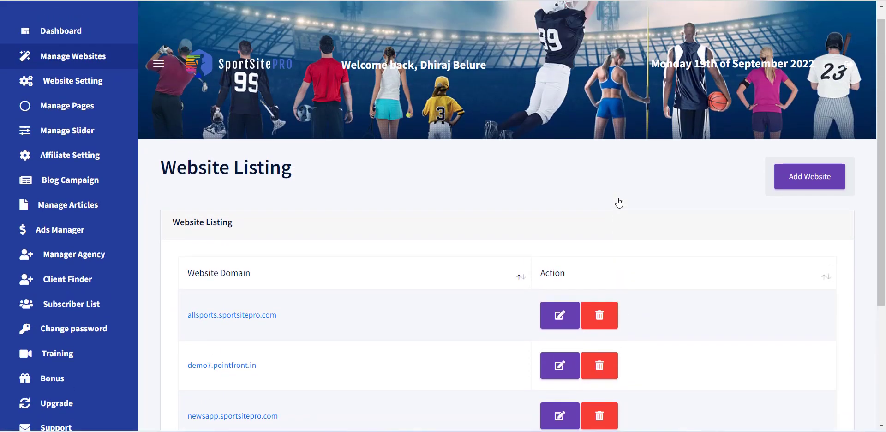
pyautogui.moveTo(719, 204)
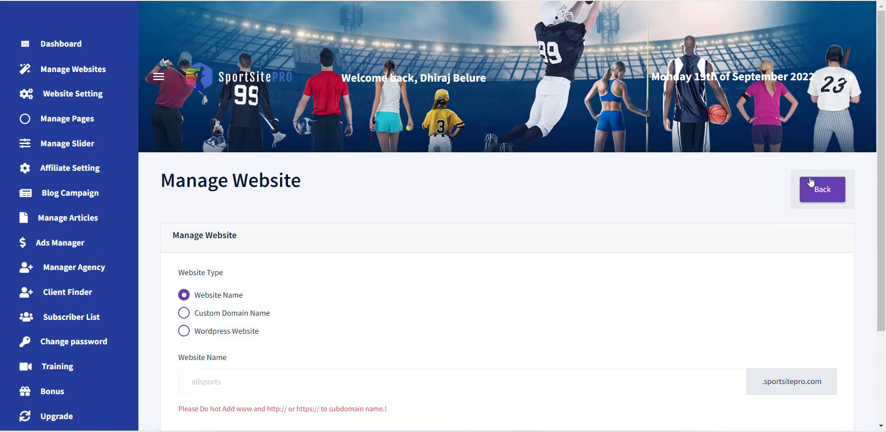
pyautogui.moveTo(477, 219)
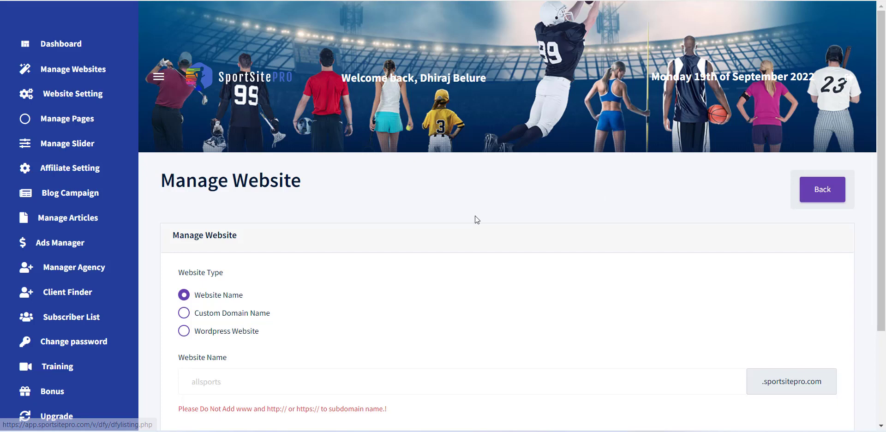
pyautogui.scroll(-3)
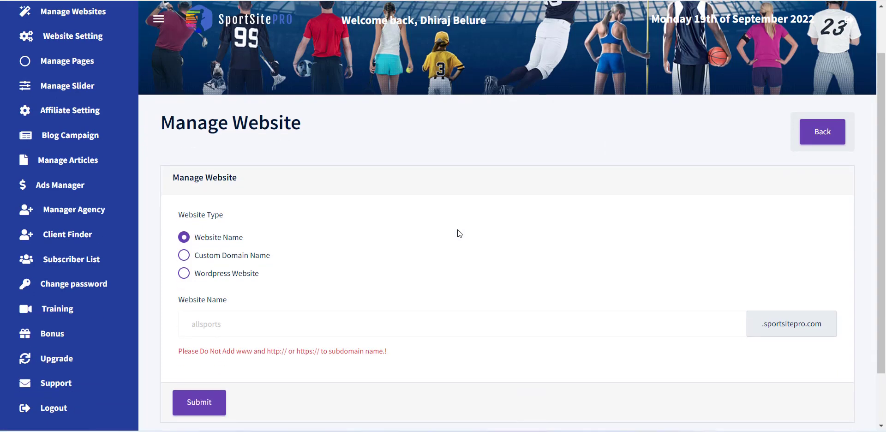
pyautogui.moveTo(217, 220)
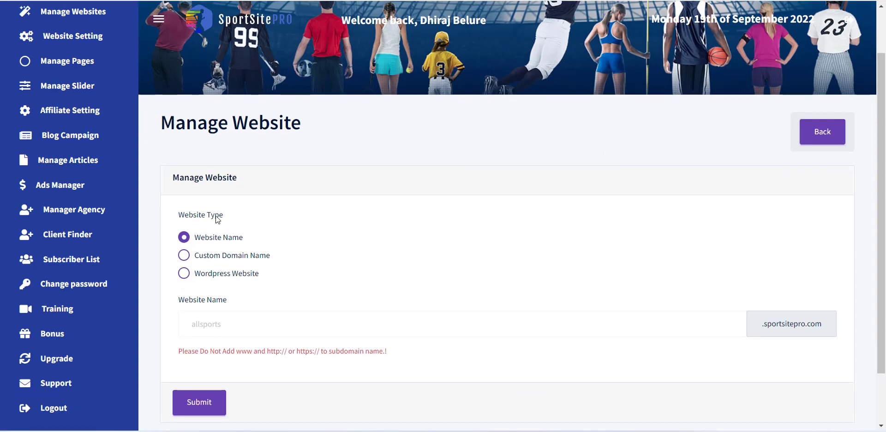
pyautogui.moveTo(229, 281)
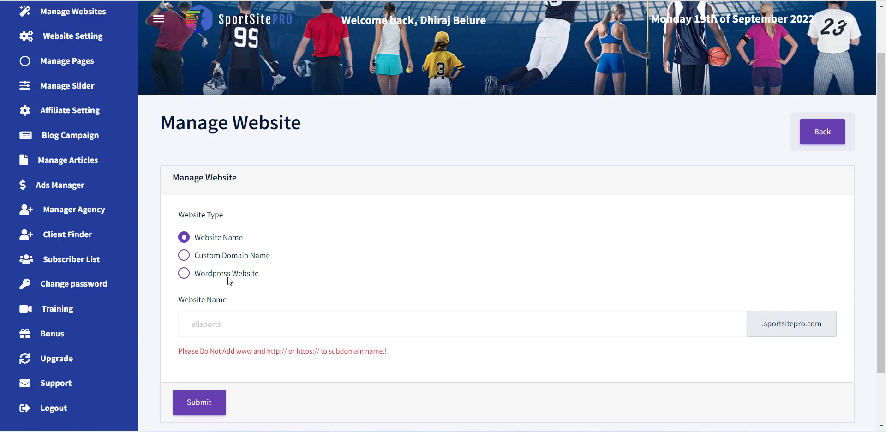
# Step: Set the allsports site to WordPress type, download the theme package, and enter URL epnsports.com
pyautogui.click(183, 273)
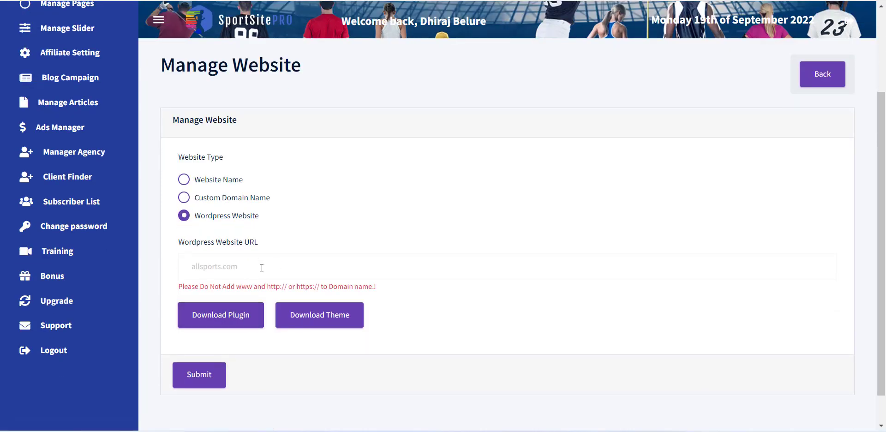
pyautogui.moveTo(220, 315)
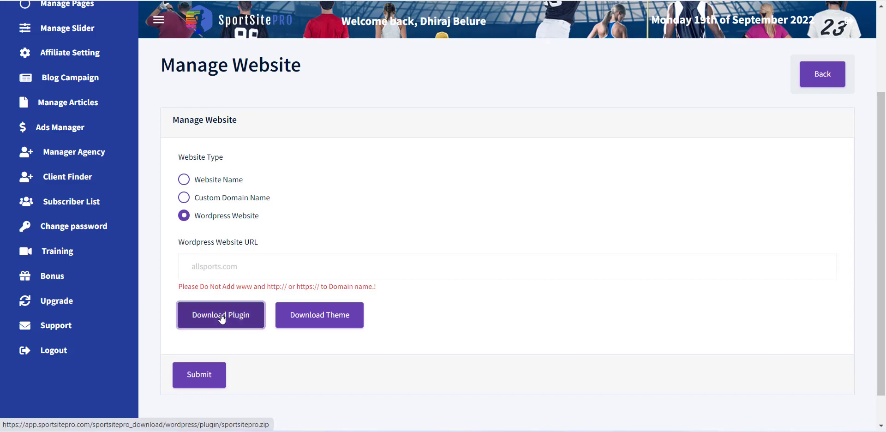
pyautogui.click(220, 315)
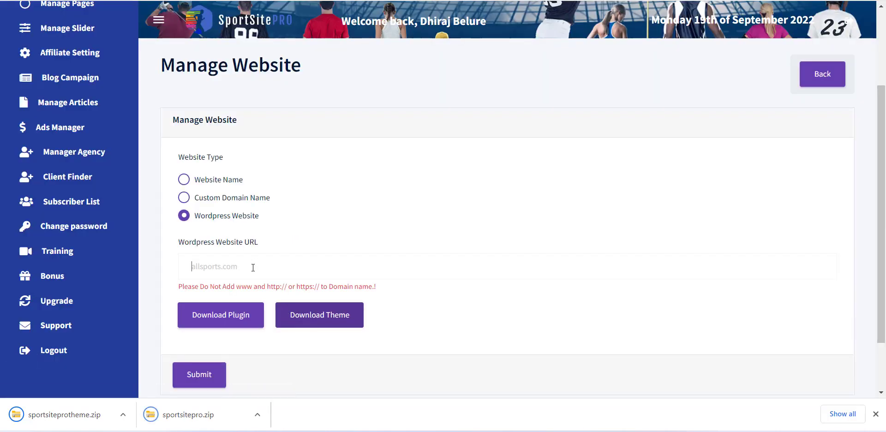
pyautogui.write('epnsports.com')
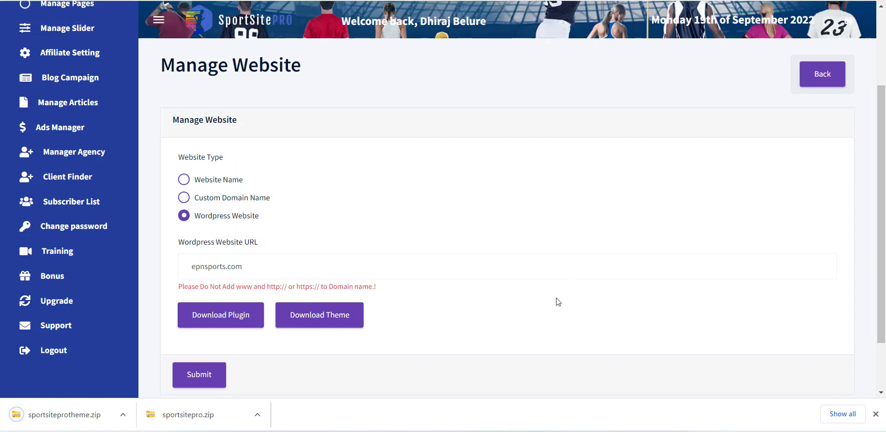
pyautogui.scroll(-3)
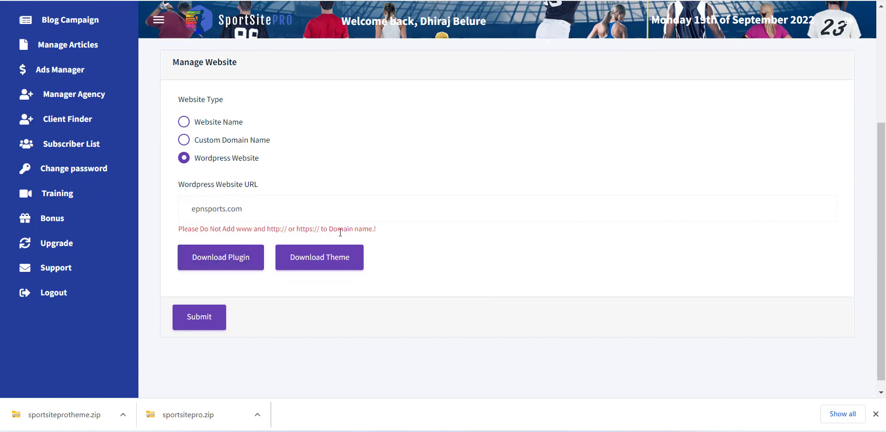
pyautogui.moveTo(246, 345)
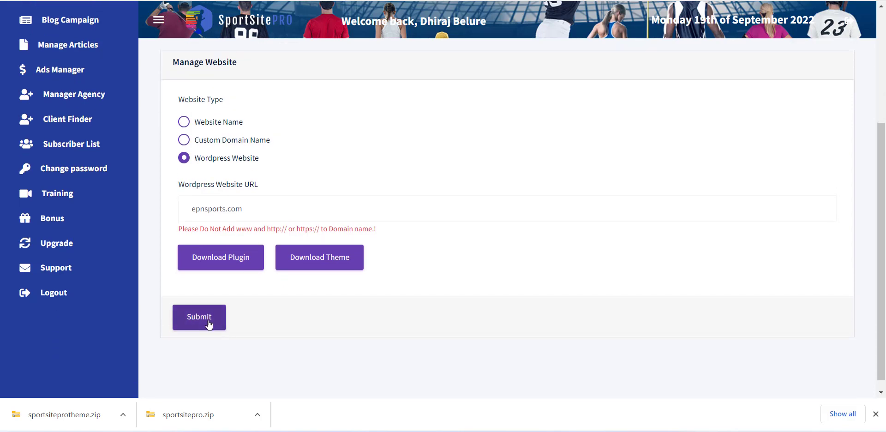
# Step: Submit the WordPress website settings for allsports
pyautogui.click(199, 317)
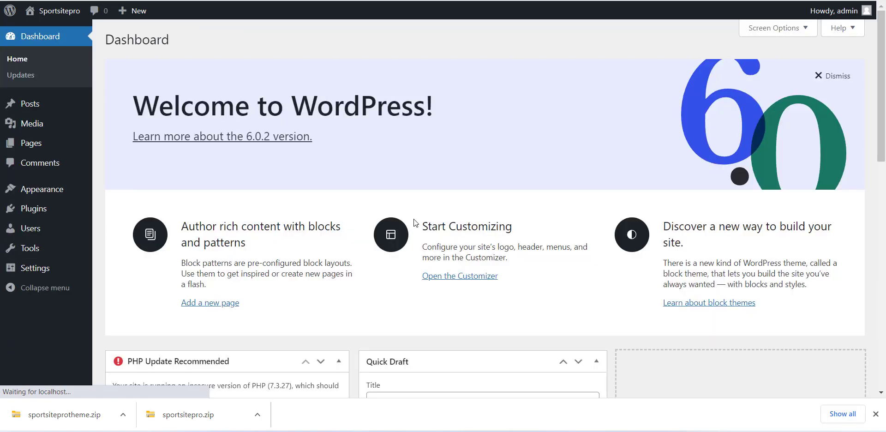
pyautogui.moveTo(33, 208)
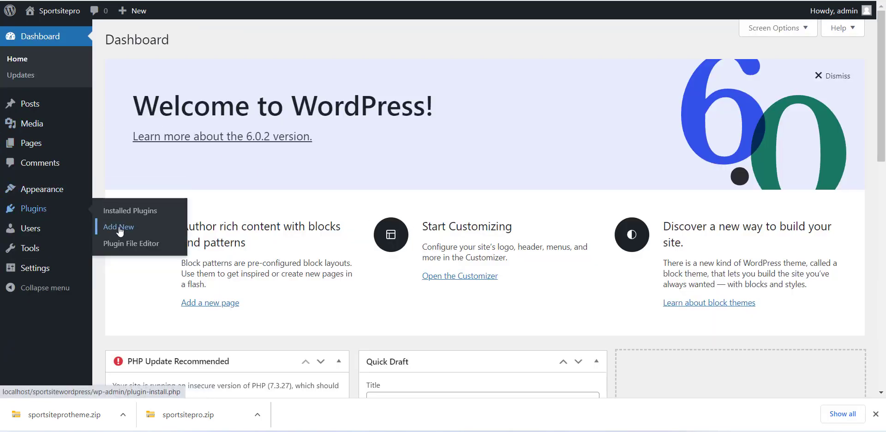
# Step: Go to Add New Plugins and choose the sportsitepro.zip file for upload
pyautogui.click(117, 227)
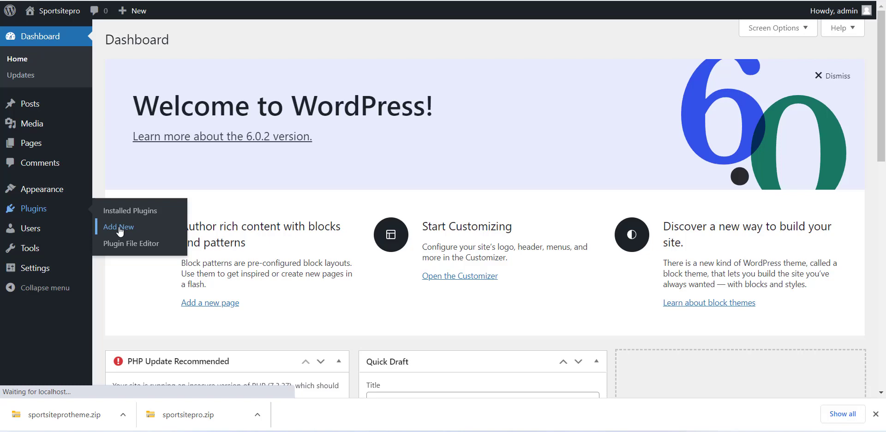
pyautogui.click(119, 226)
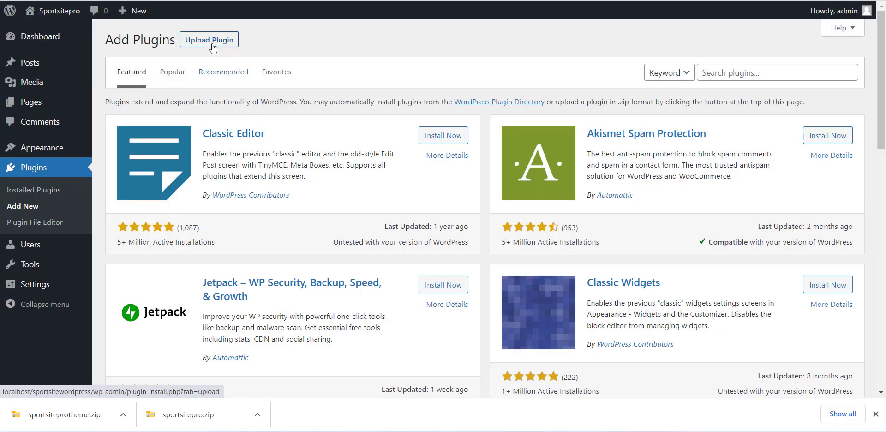
pyautogui.click(208, 40)
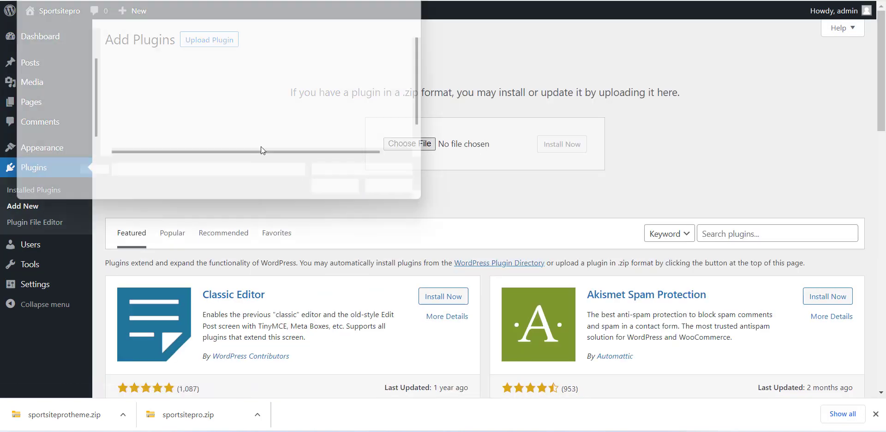
pyautogui.click(408, 143)
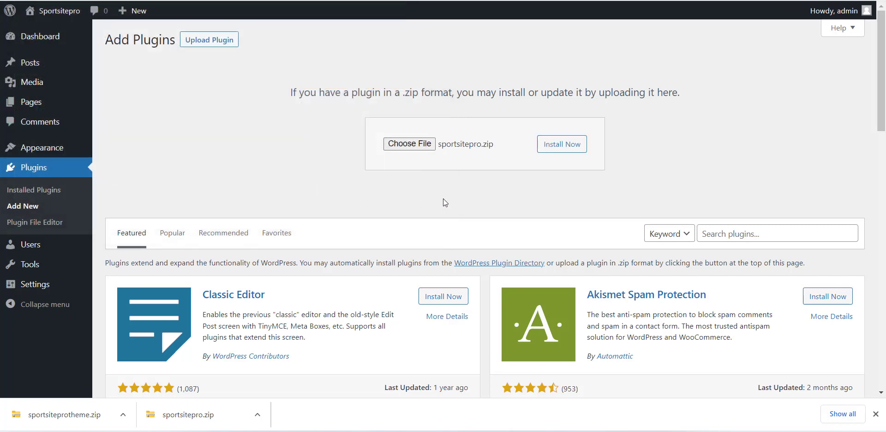
pyautogui.moveTo(475, 179)
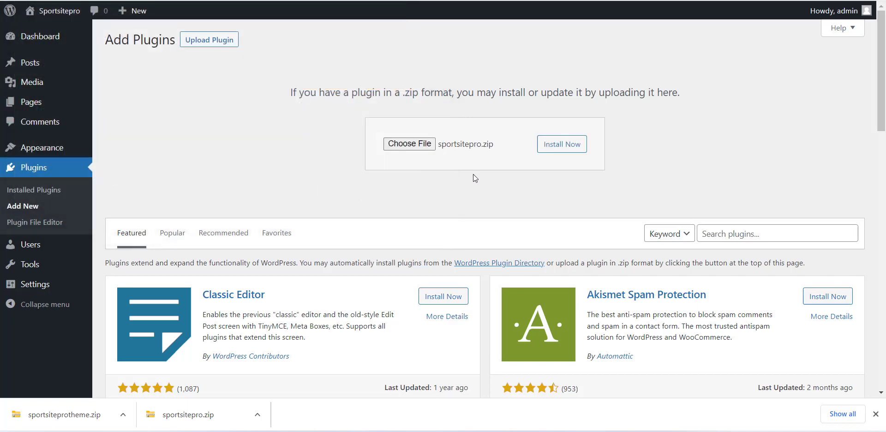
# Step: Install and activate the uploaded sportsitepro plugin
pyautogui.click(562, 144)
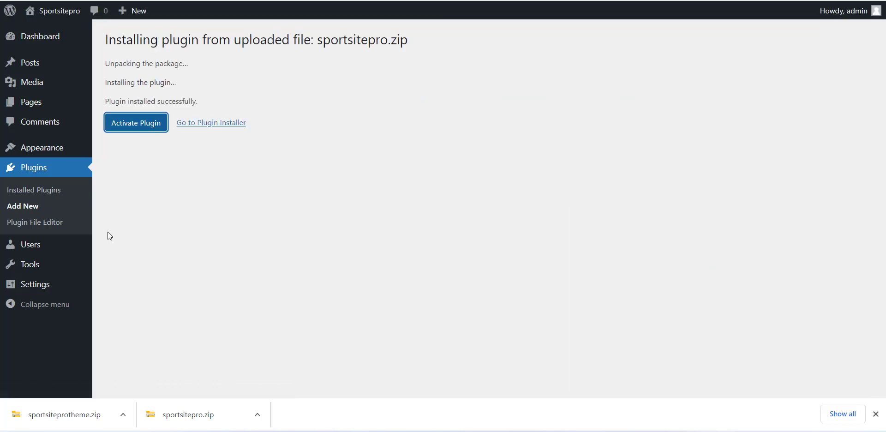
pyautogui.moveTo(31, 244)
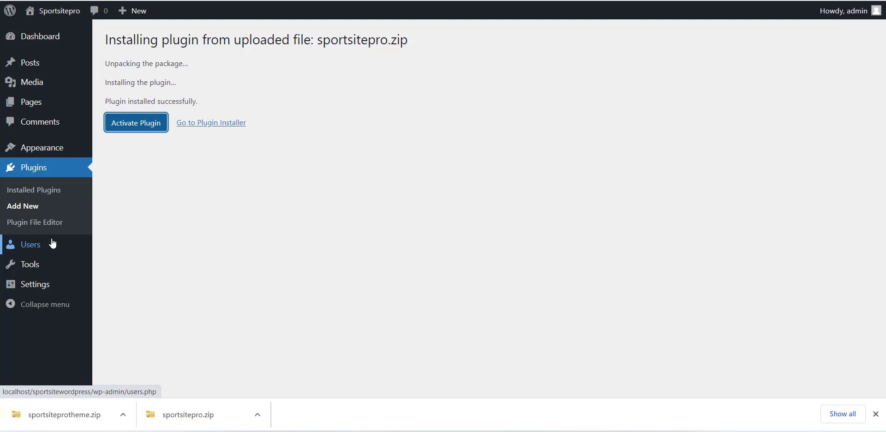
pyautogui.click(135, 122)
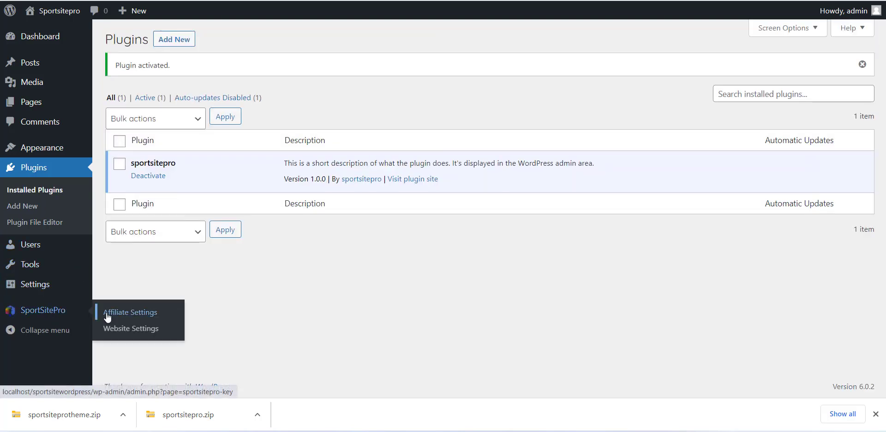
# Step: Enter epnsports.com as the domain name in SportSitePro Website Settings
pyautogui.click(130, 312)
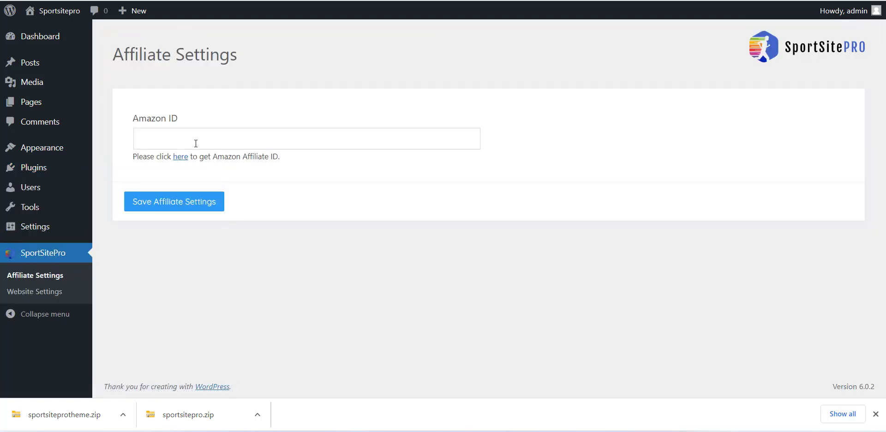
pyautogui.click(35, 292)
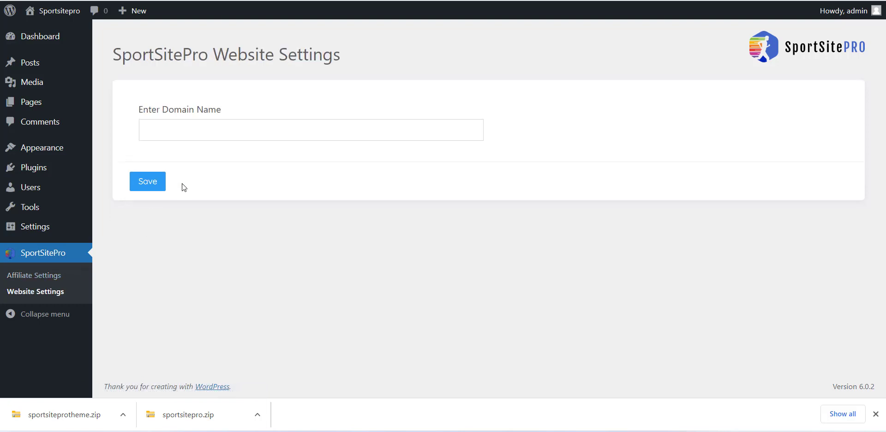
pyautogui.write('epnsports.com')
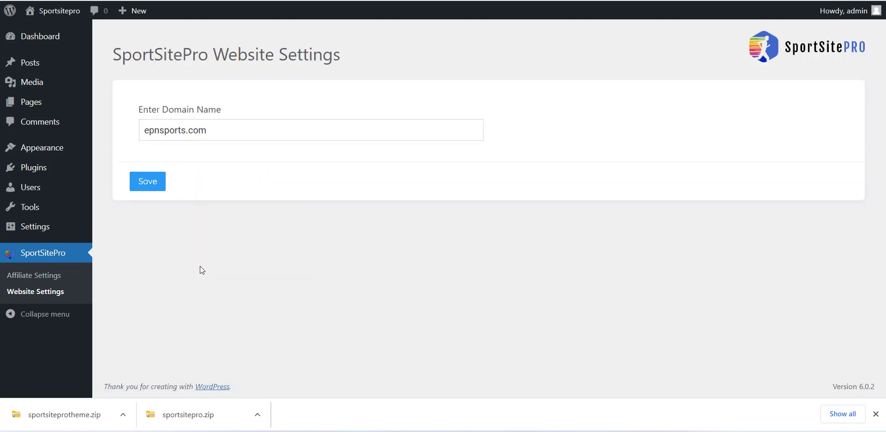
# Step: Save Amazon ID latestmobil03-21 in Affiliate Settings and open the affiliate ID guide
pyautogui.click(33, 275)
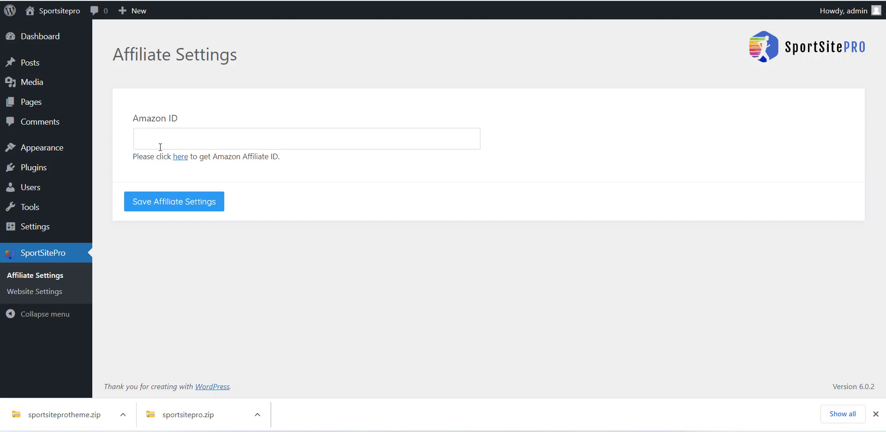
pyautogui.write('latestmobil03-21')
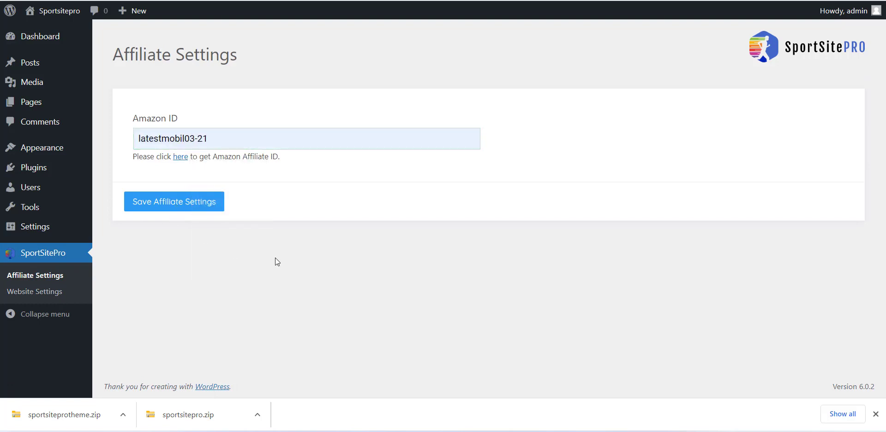
pyautogui.click(174, 201)
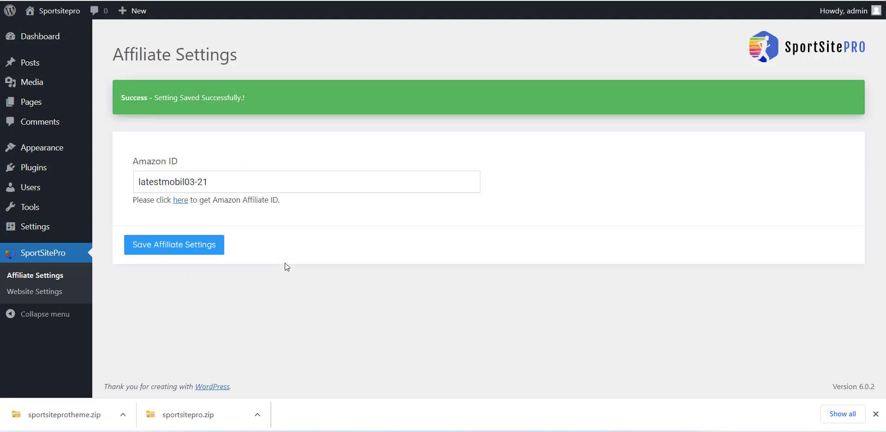
pyautogui.moveTo(181, 199)
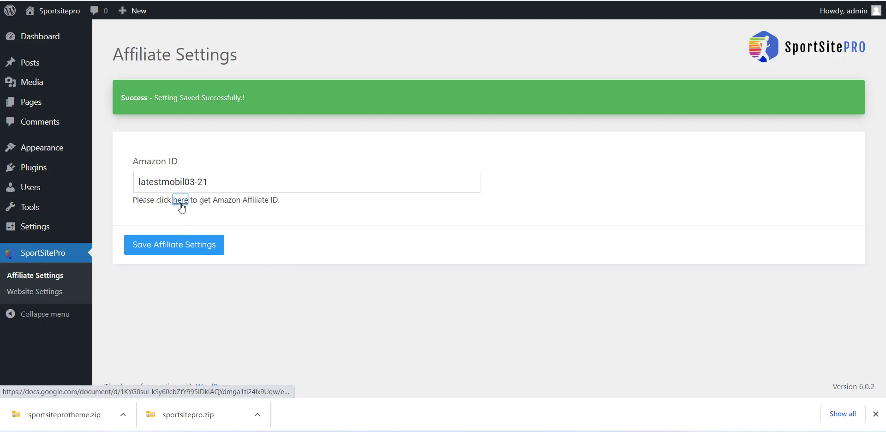
pyautogui.click(180, 200)
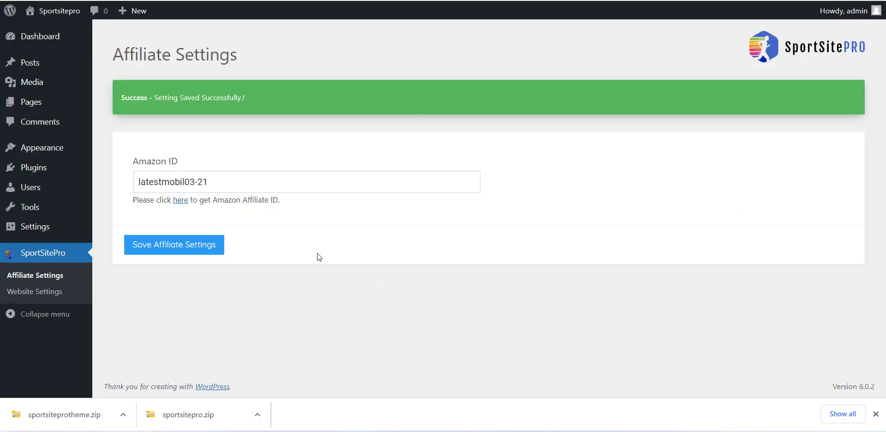
pyautogui.moveTo(285, 274)
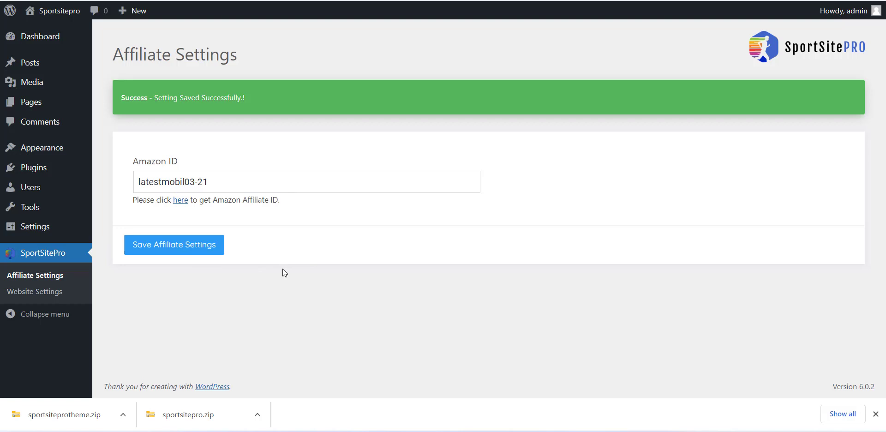
pyautogui.moveTo(744, 351)
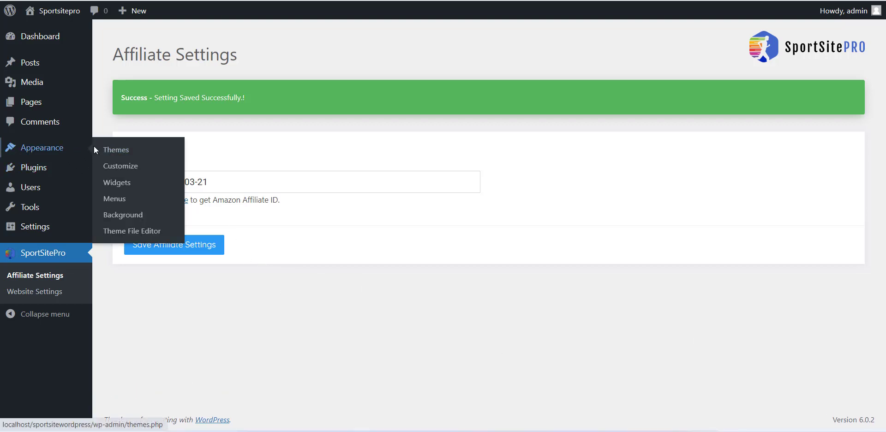
pyautogui.moveTo(116, 149)
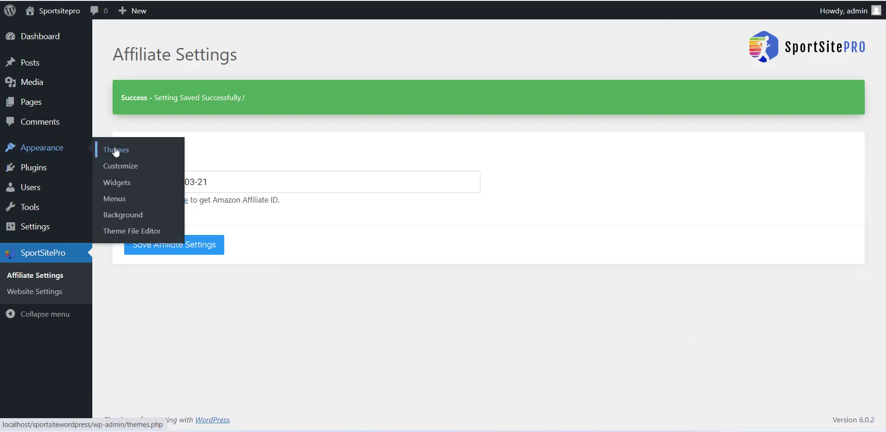
# Step: Upload sportsiteprotheme.zip in Themes, install it, and activate SportSiteProTheme
pyautogui.click(116, 149)
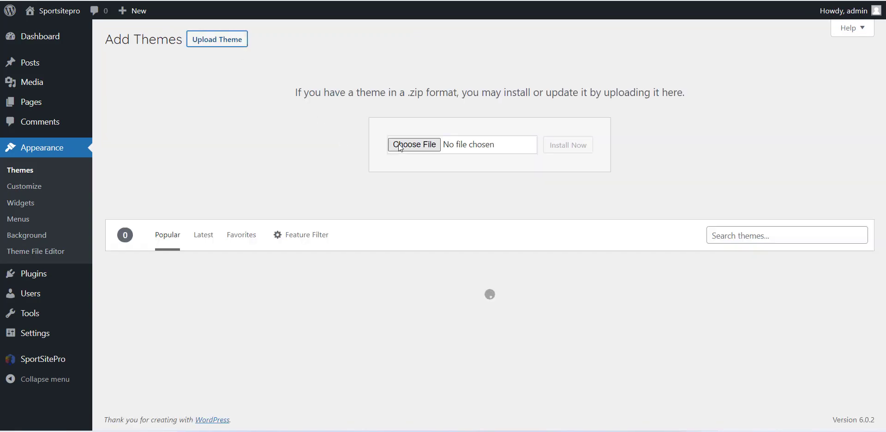
pyautogui.click(414, 144)
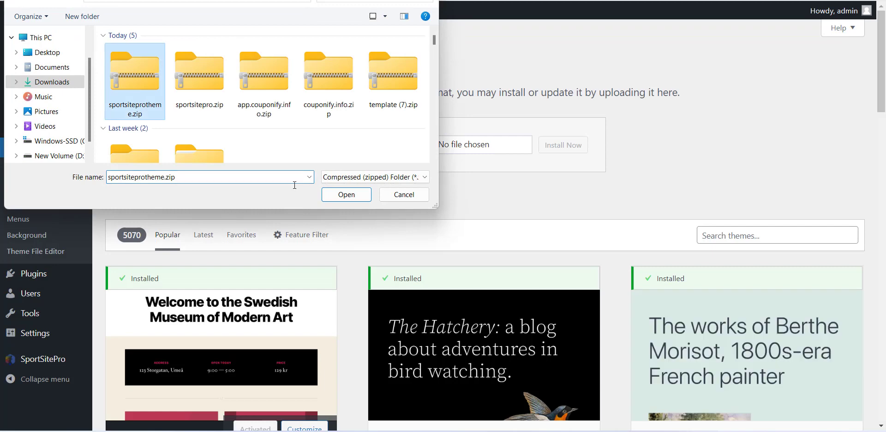
pyautogui.click(346, 194)
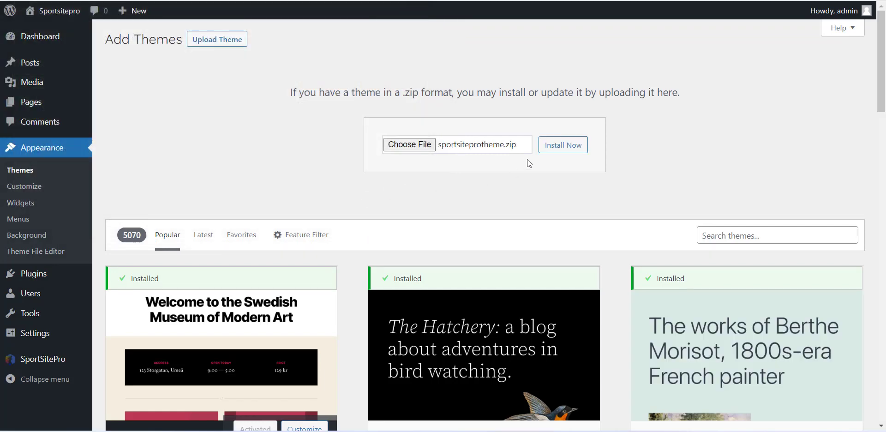
pyautogui.click(563, 145)
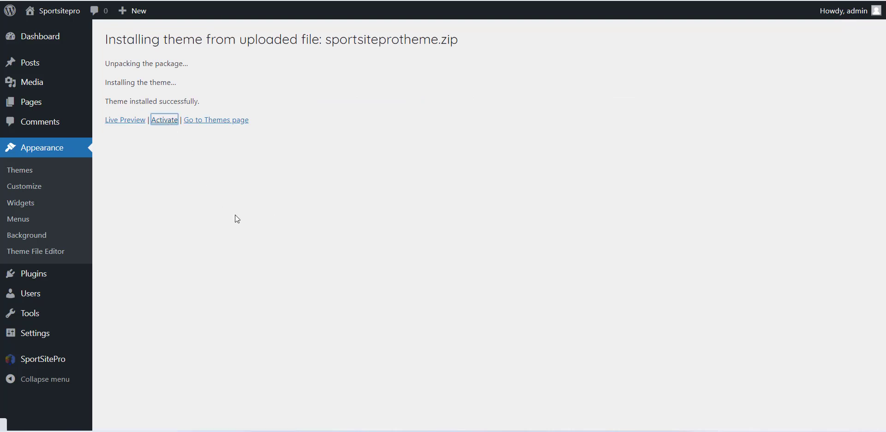
pyautogui.click(164, 120)
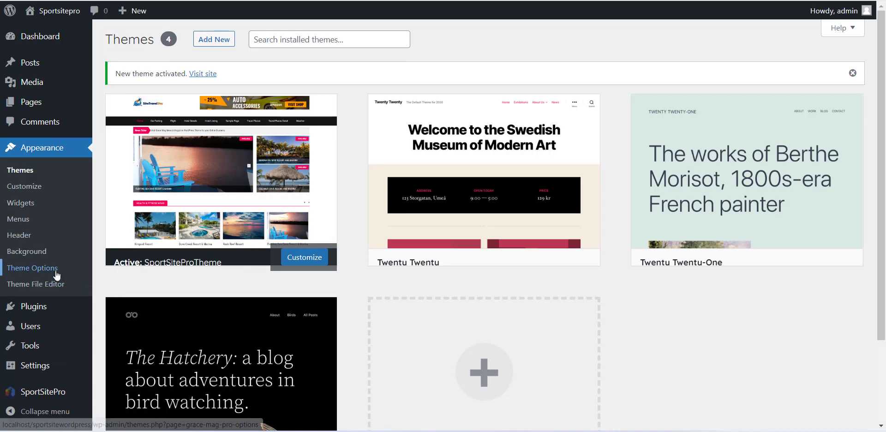
# Step: Restore and confirm default Theme Options from the Sections tab
pyautogui.click(32, 269)
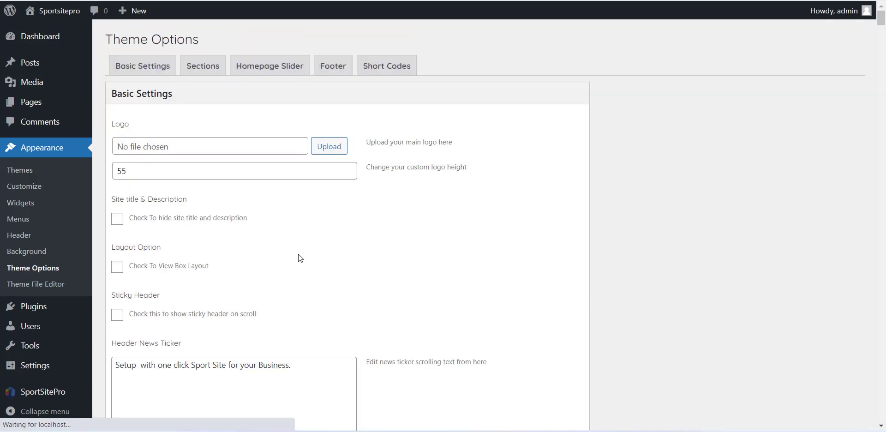
pyautogui.click(202, 66)
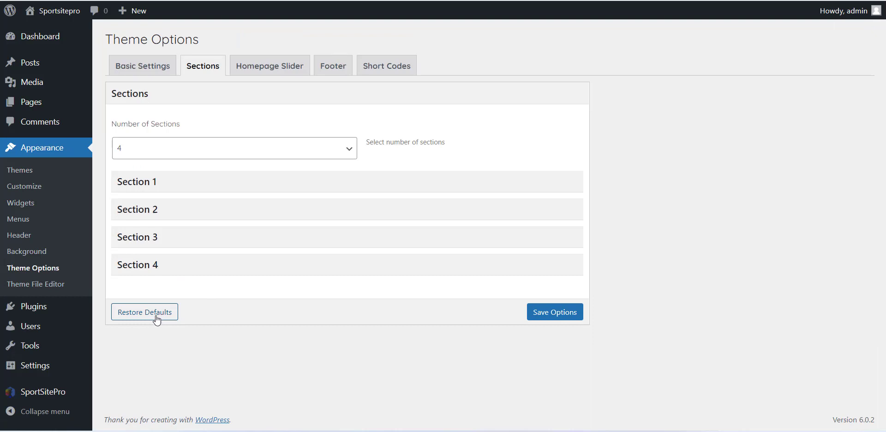
pyautogui.click(144, 312)
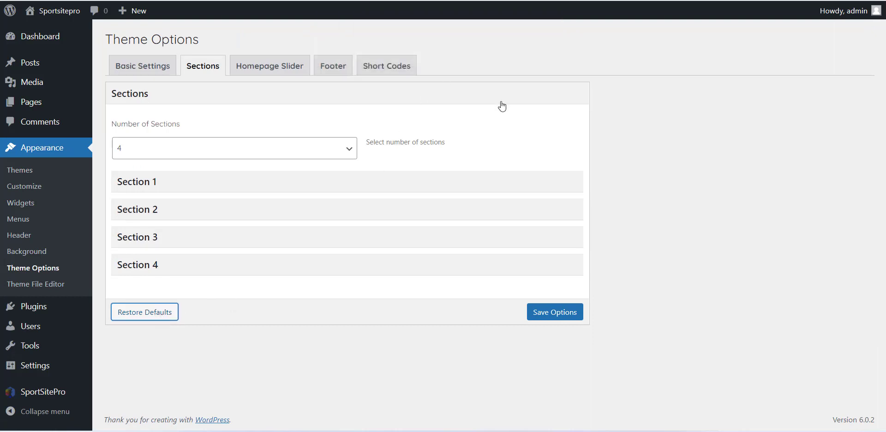
pyautogui.click(144, 312)
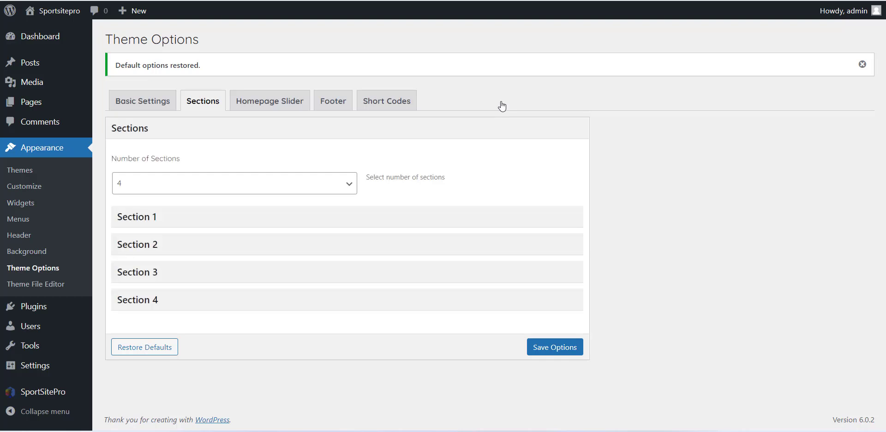
pyautogui.moveTo(677, 22)
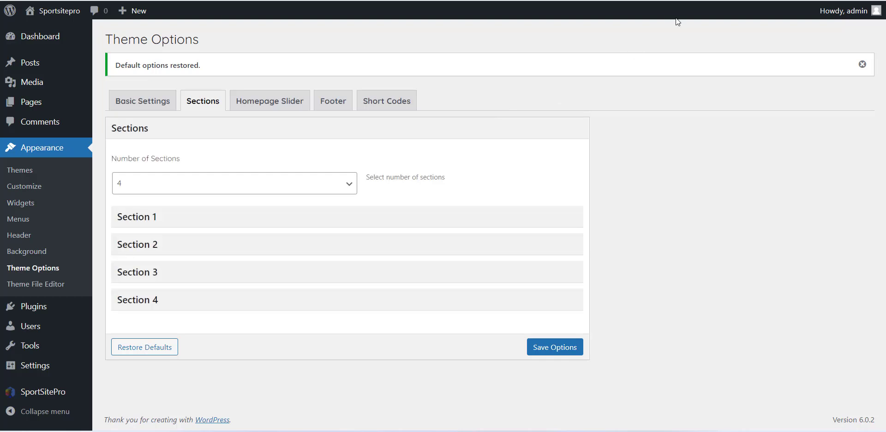